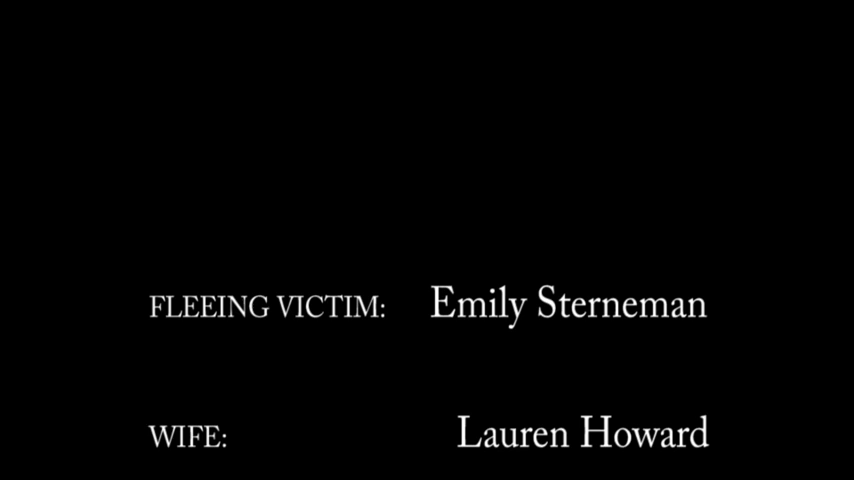
scroll(down, 3)
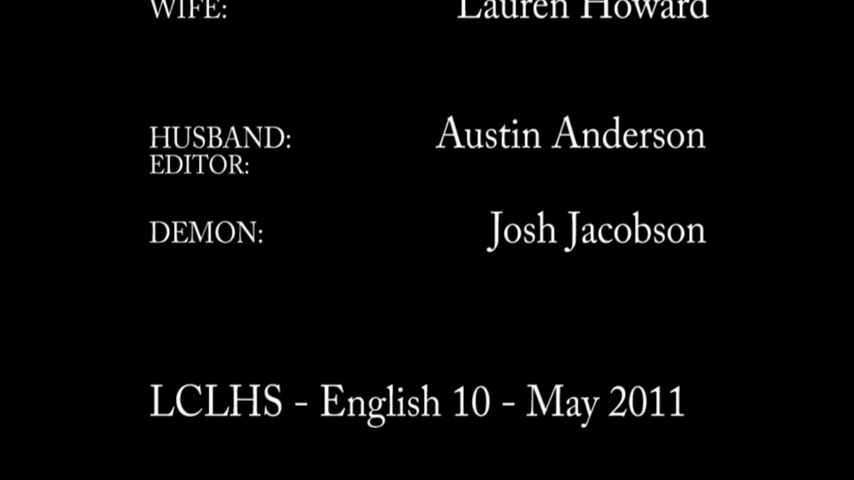